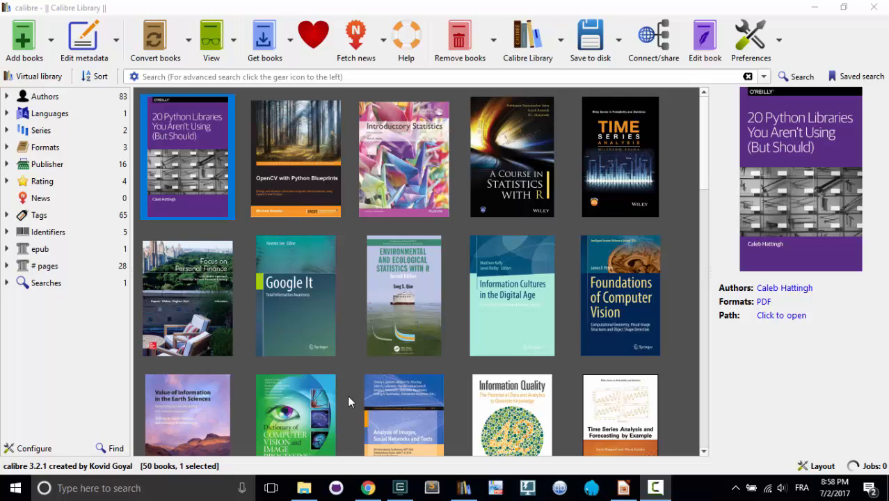
mouse_move(347, 311)
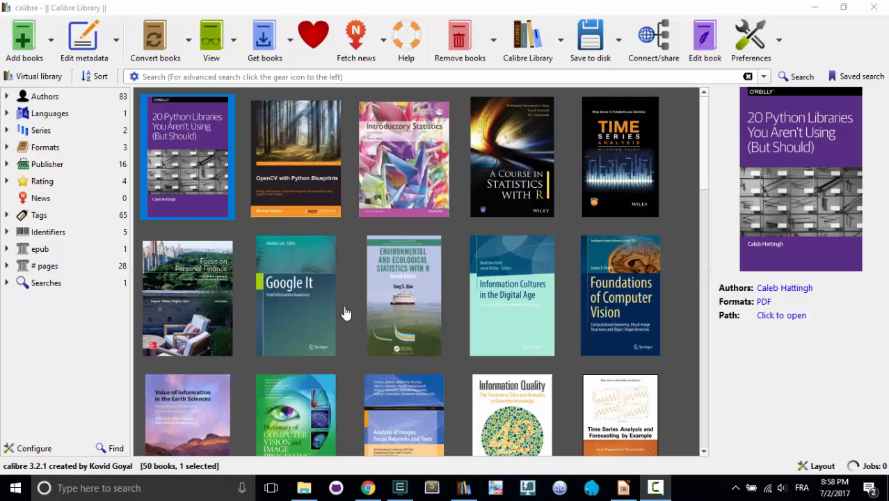
- Select OpenCV with Python Blueprints in the cover grid, briefly checking 20 Python Libraries in between
left_click(296, 155)
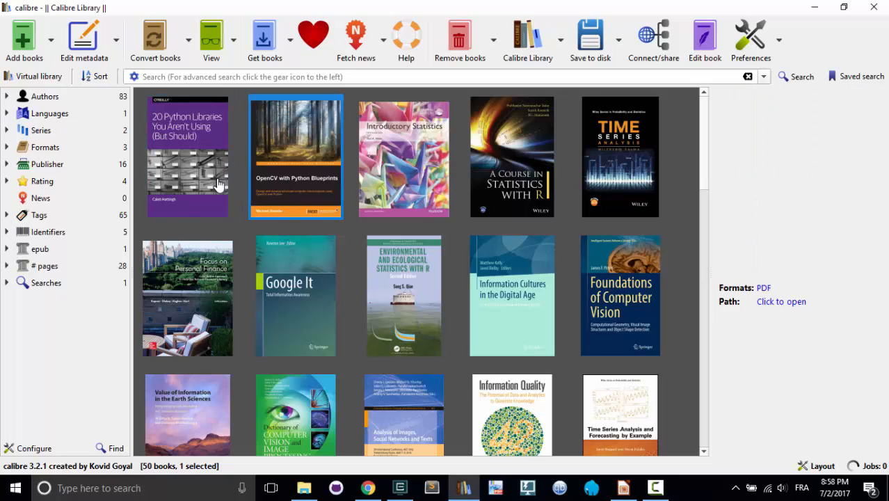
left_click(296, 156)
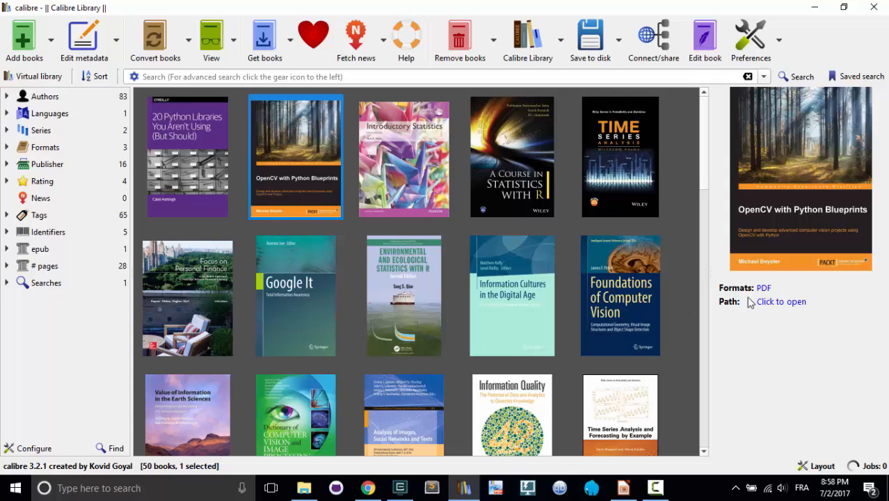
mouse_move(756, 345)
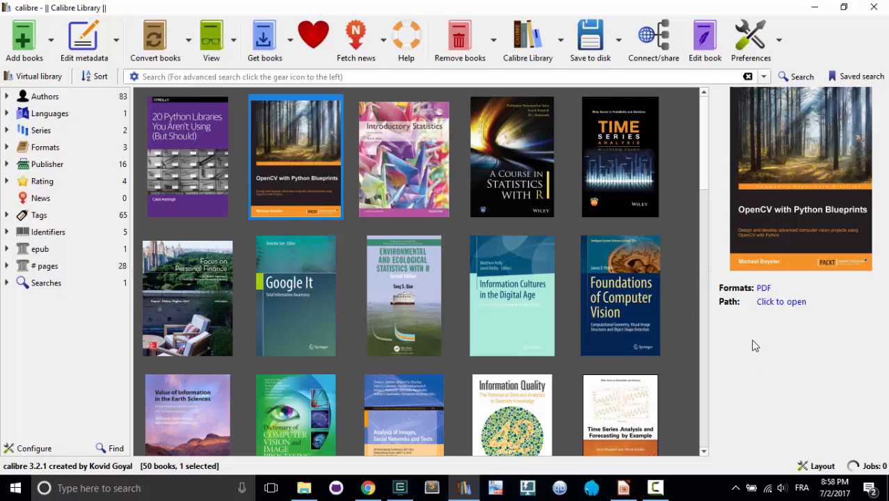
mouse_move(674, 362)
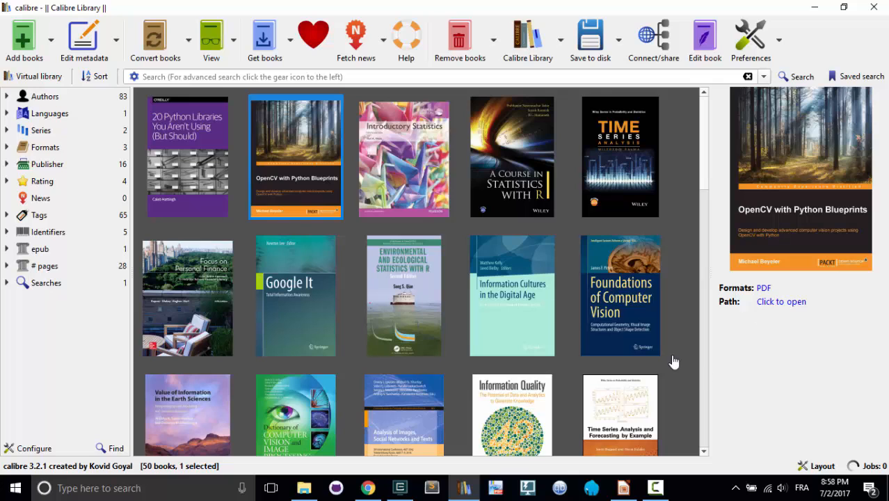
left_click(186, 156)
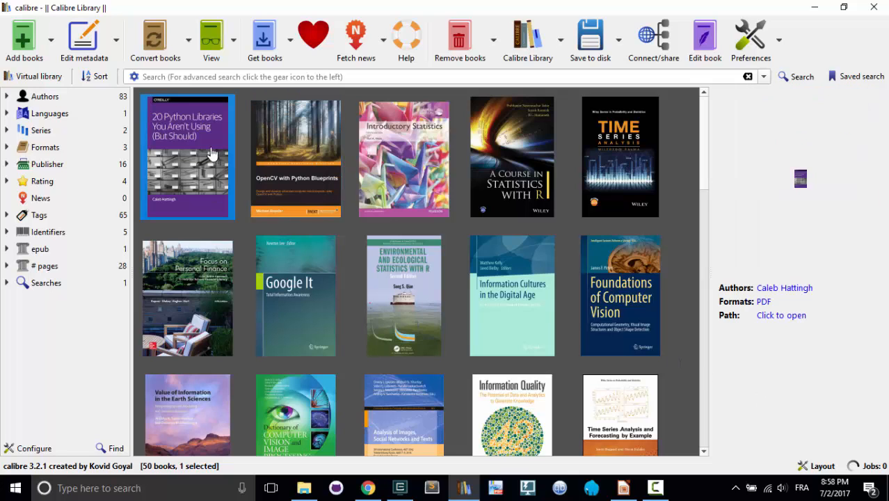
left_click(295, 155)
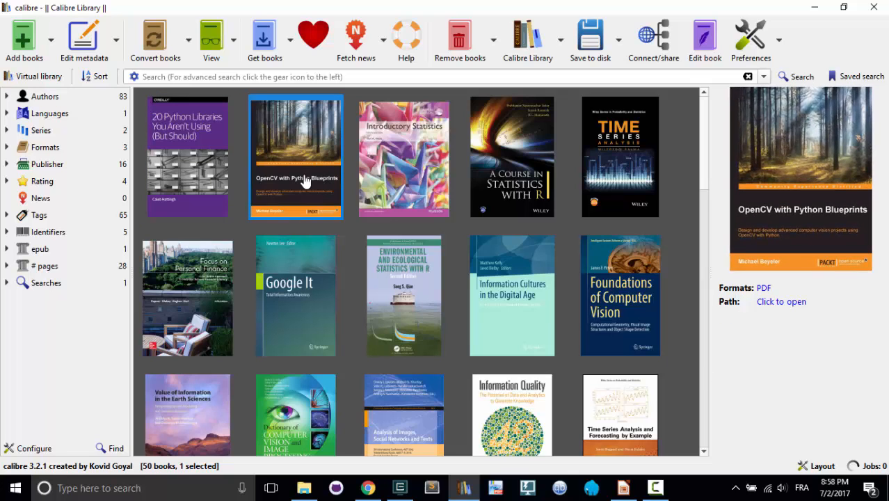
mouse_move(237, 146)
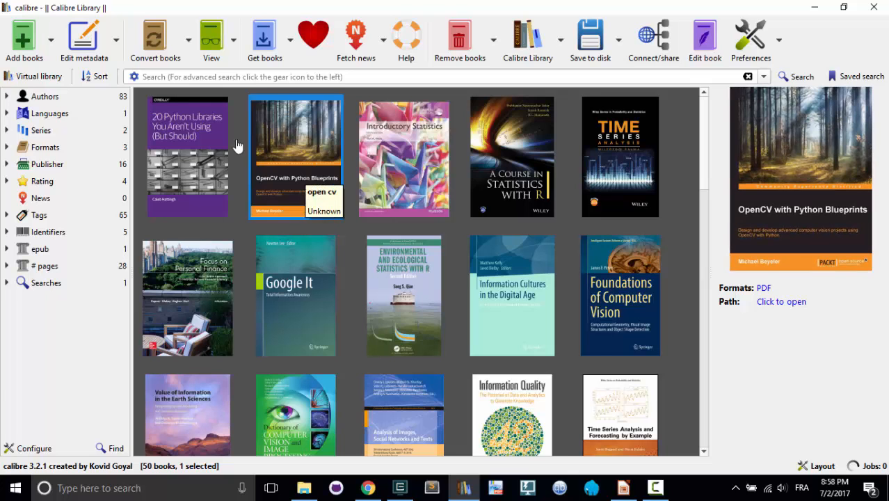
mouse_move(85, 39)
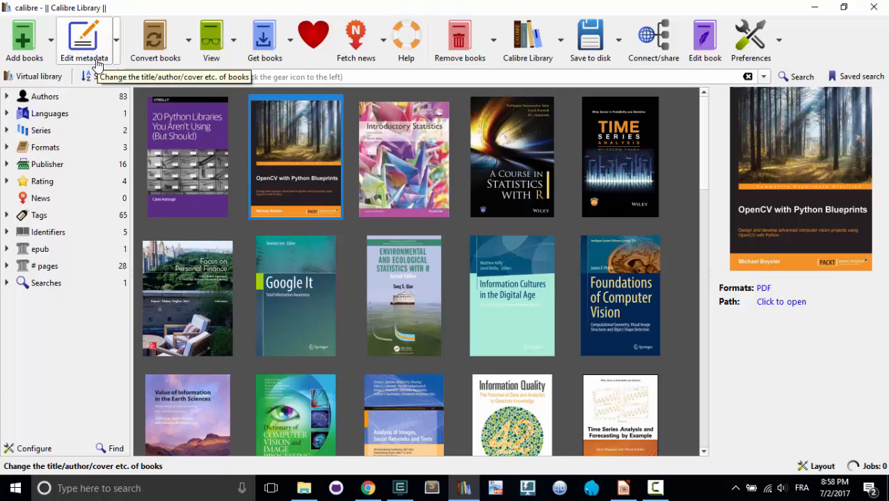
- Bring up Edit metadata for the OpenCV book and focus its Tags and Ids fields
left_click(84, 39)
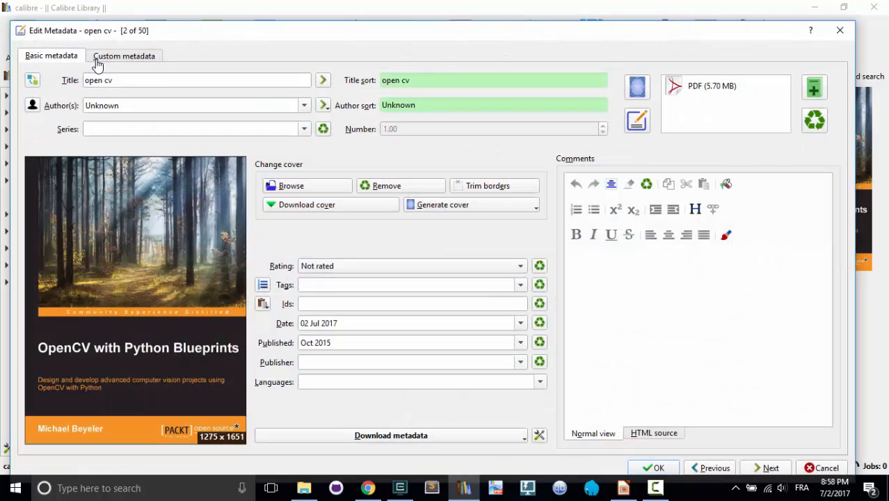
mouse_move(231, 213)
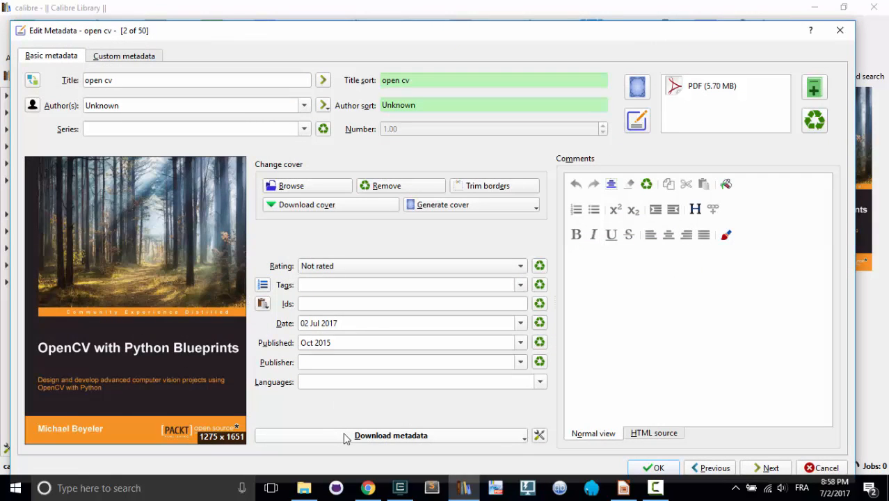
mouse_move(389, 434)
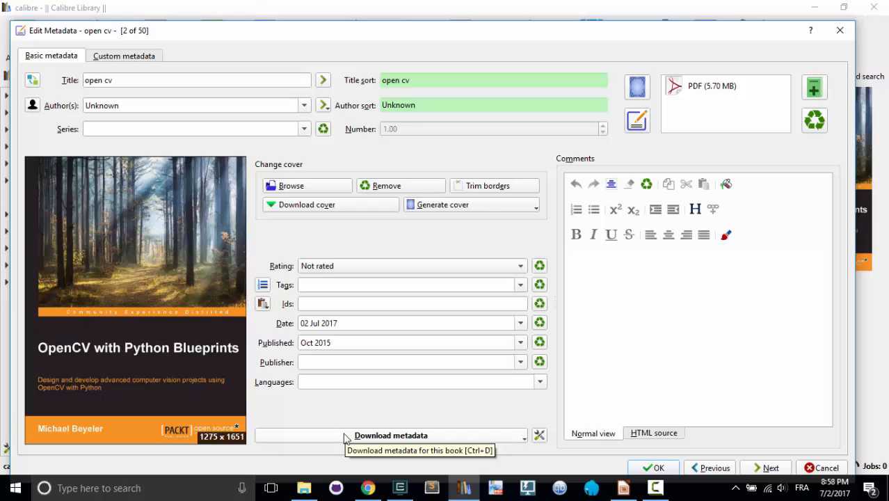
left_click(410, 283)
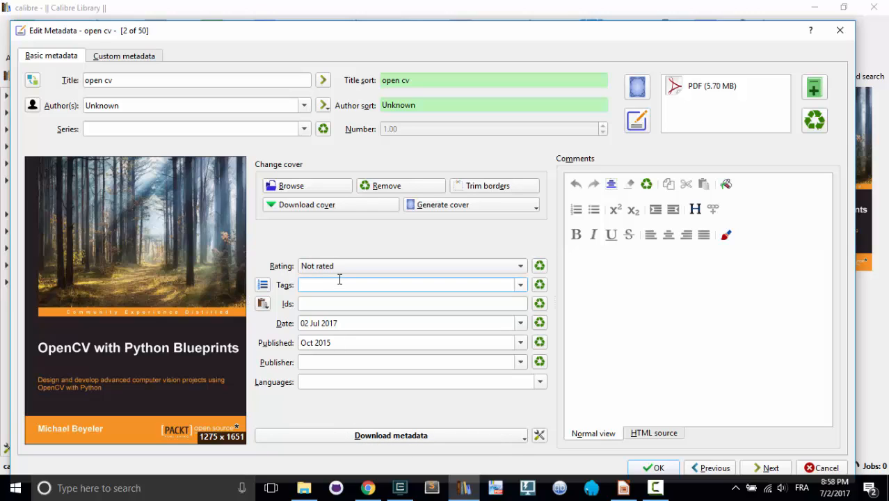
mouse_move(219, 83)
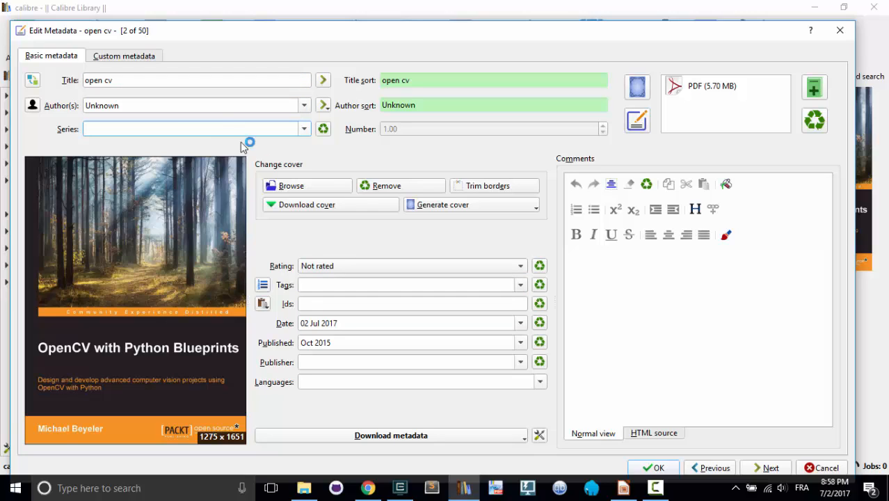
left_click(411, 303)
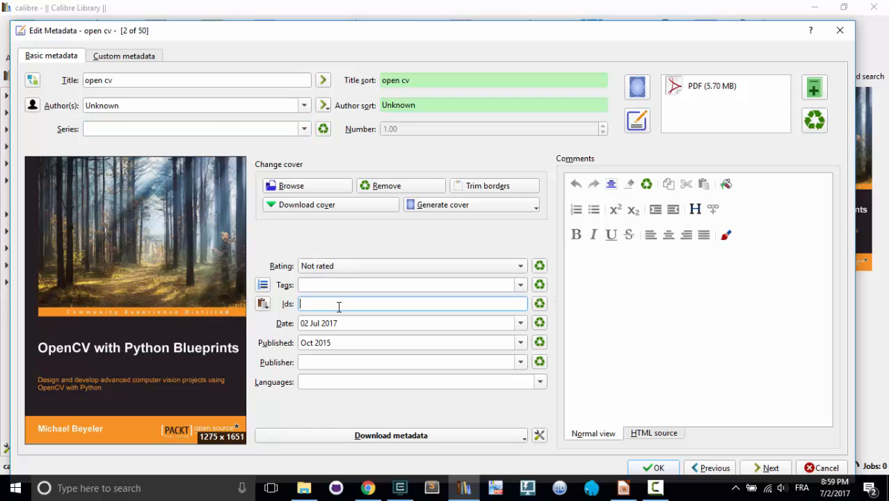
mouse_move(389, 434)
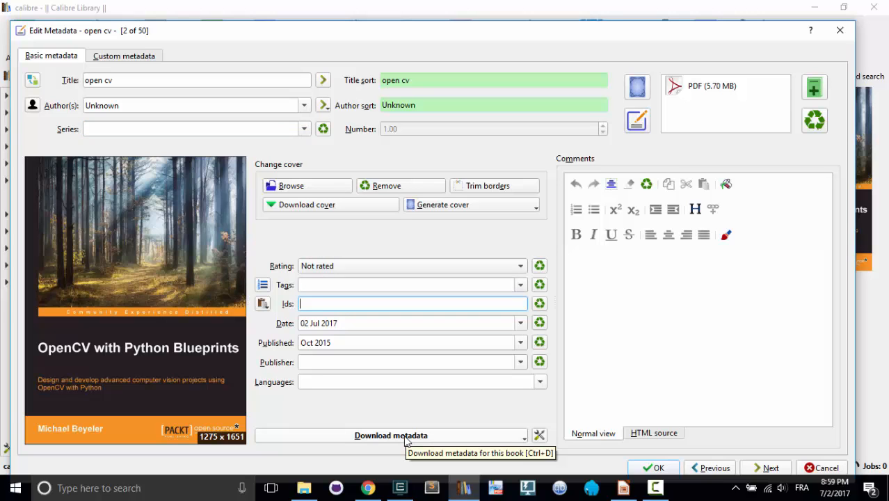
left_click(390, 435)
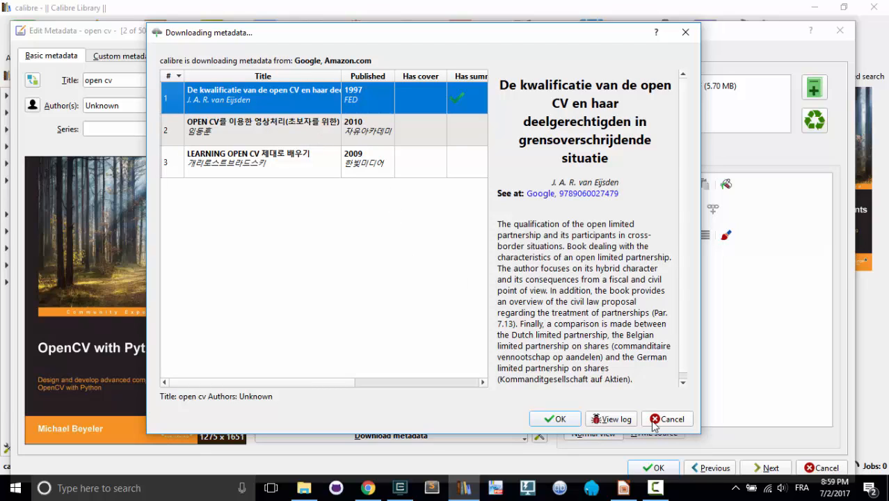
left_click(666, 417)
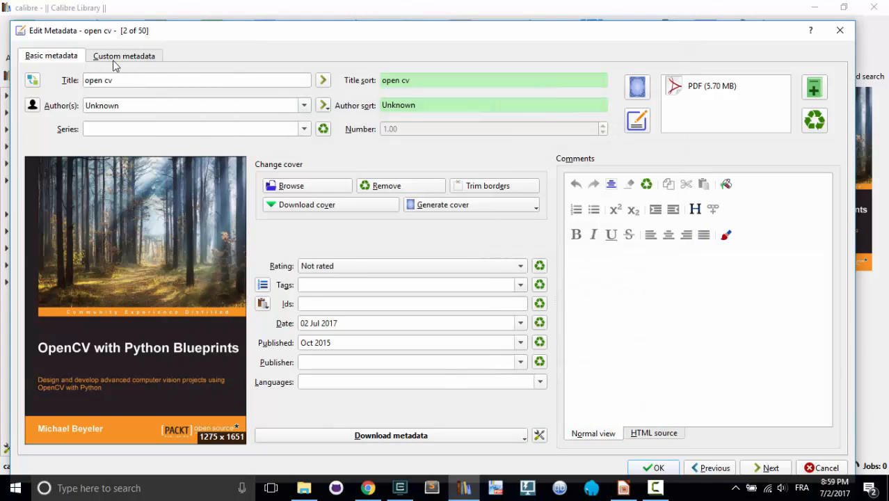
- Enter title 'OpenCV with Python Blueprints' and author 'Michael Beyeler', correcting the 'Michale' typo
type("OpenCV")
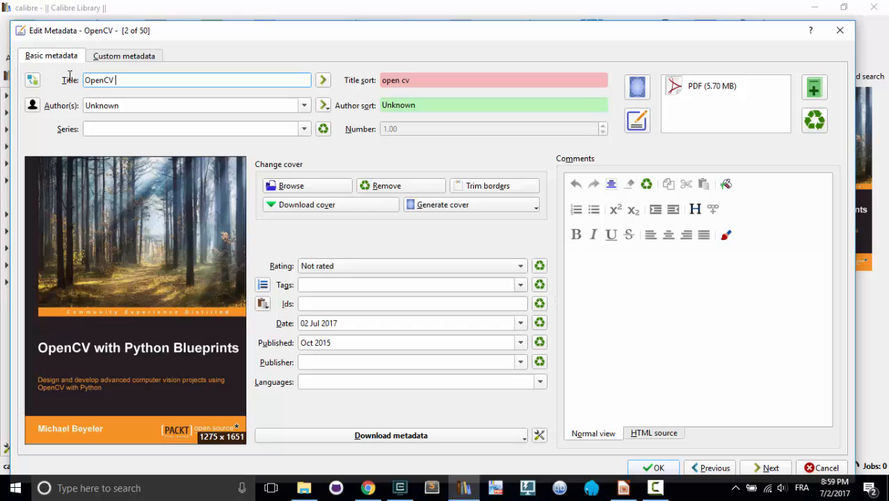
type("with Python Blueprints")
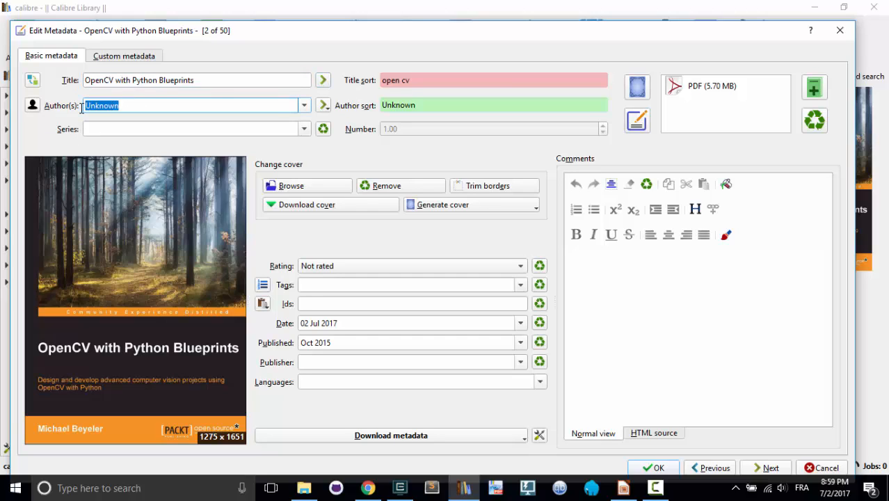
type("Michale")
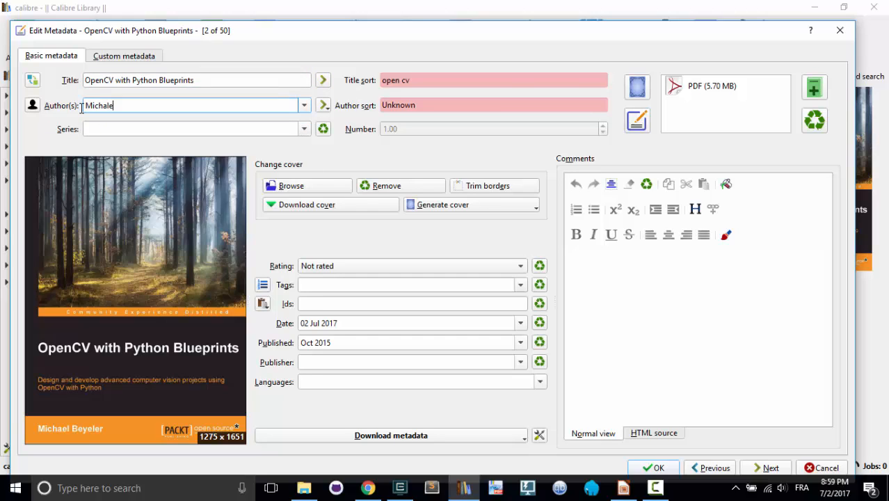
type("Michael Beyeler")
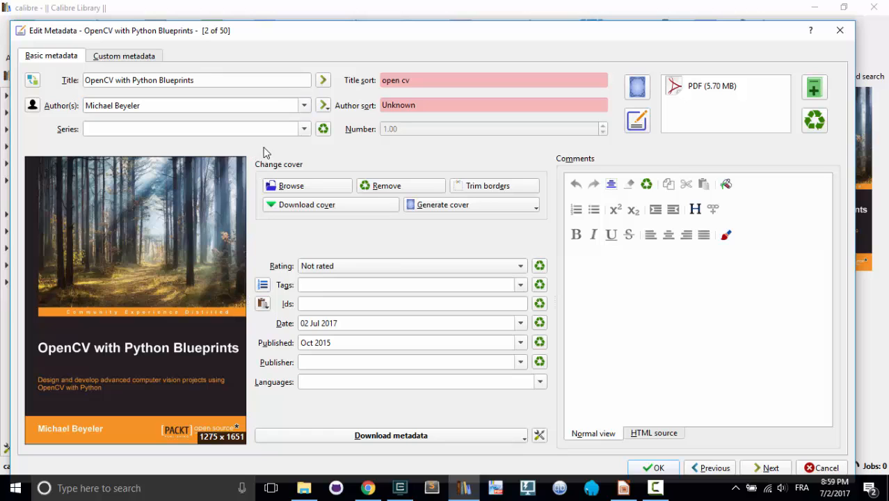
mouse_move(390, 434)
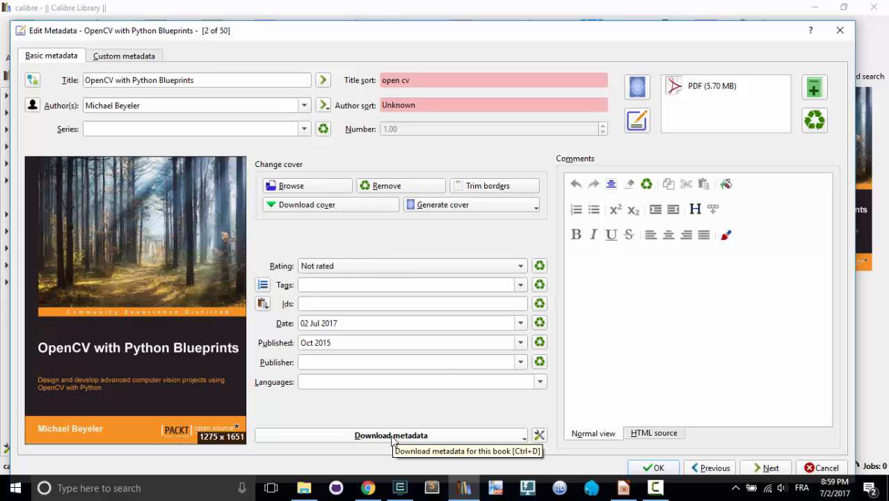
- Download metadata, compare the second match, and settle on the 2015 Packt OpenCV With Python Blueprints result
left_click(390, 434)
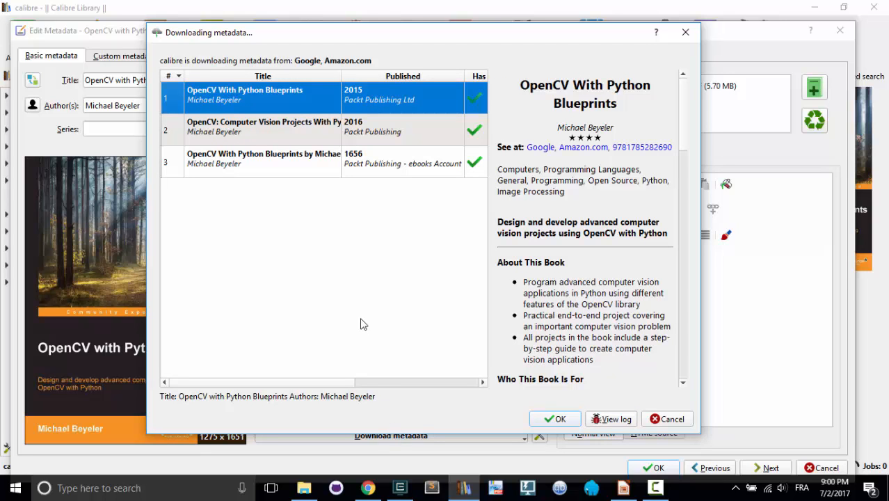
mouse_move(458, 208)
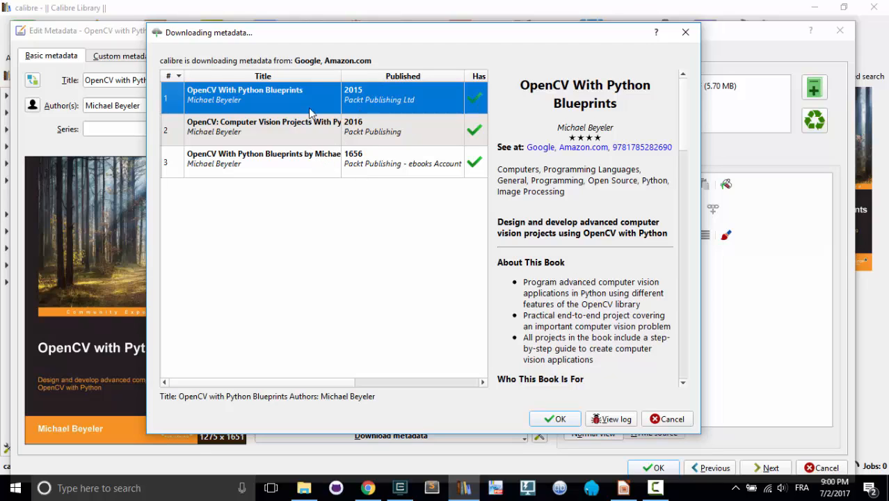
mouse_move(364, 106)
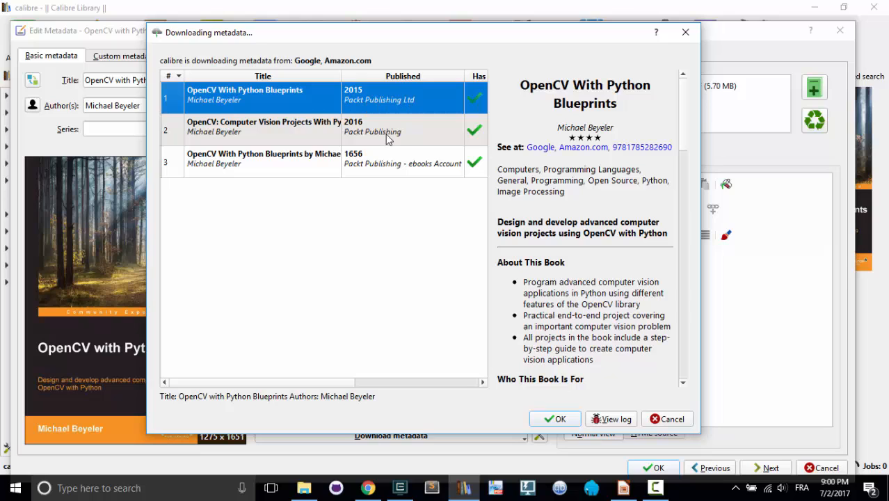
left_click(263, 127)
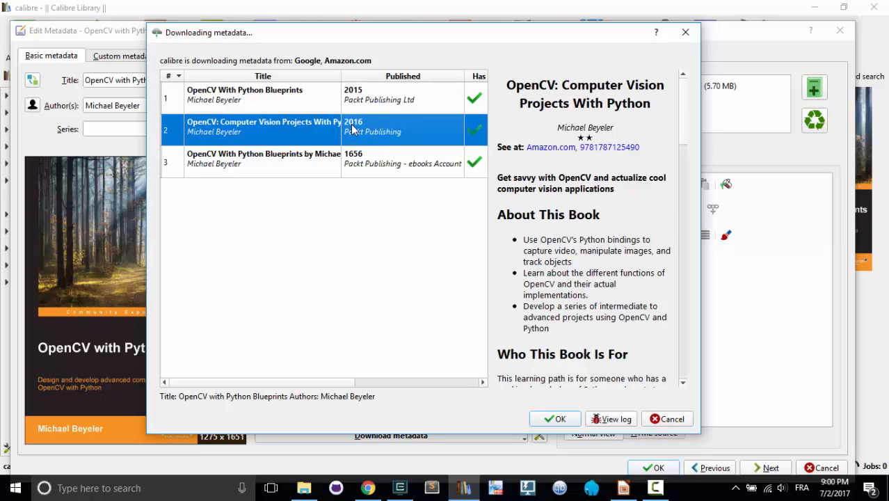
mouse_move(362, 131)
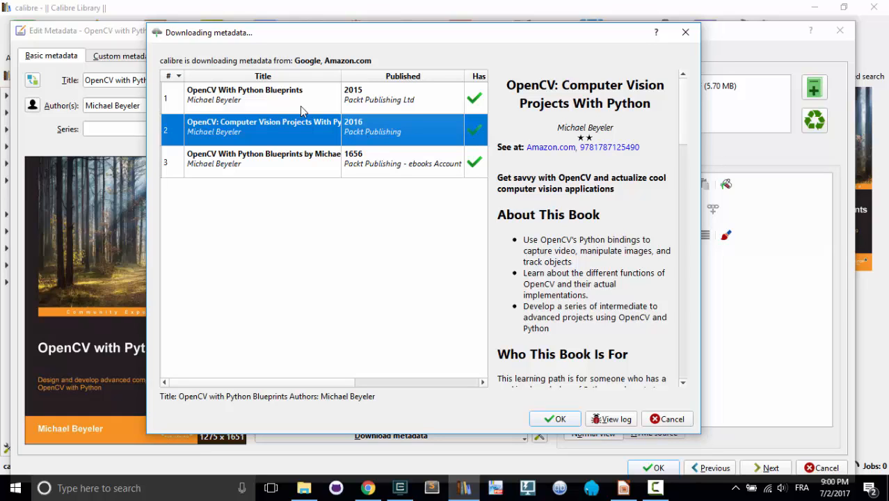
left_click(263, 95)
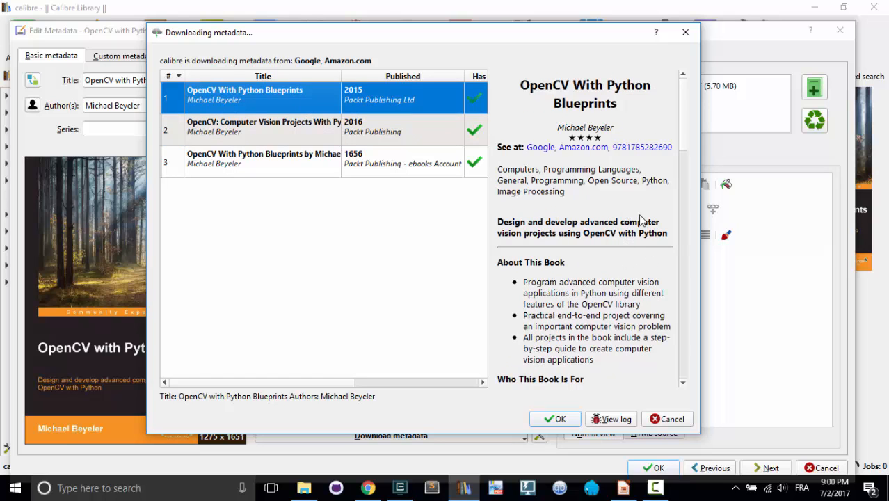
scroll("down", 3)
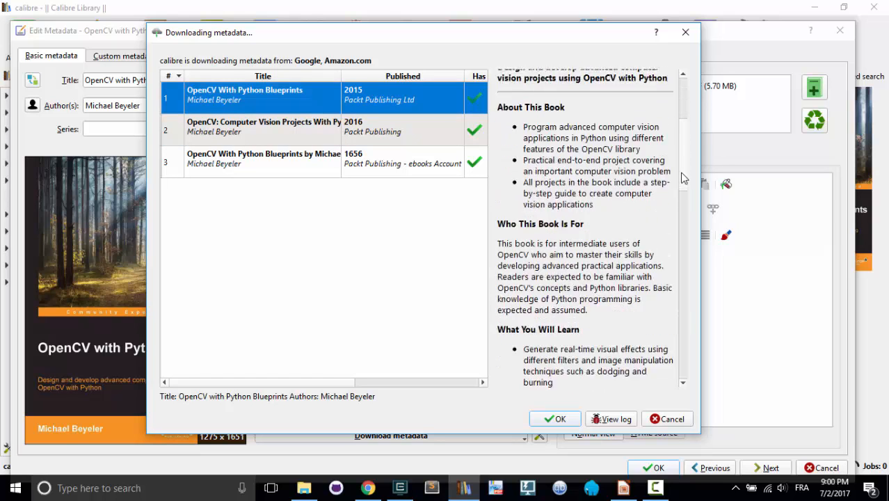
scroll("down", 3)
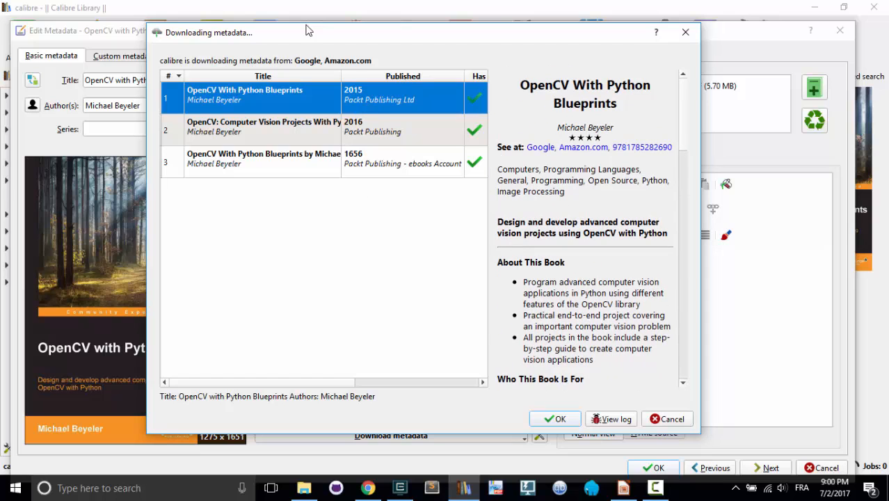
left_click_drag(309, 32, 428, 36)
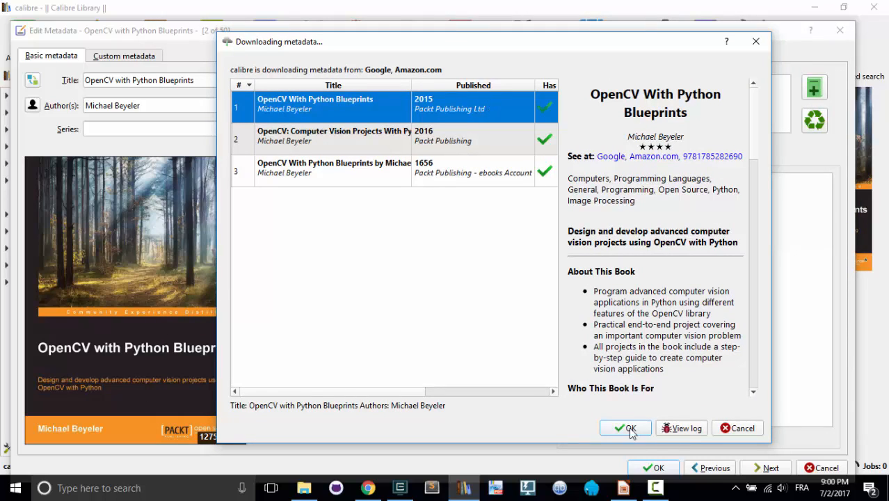
- Accept the Packt match, keep the current cover, and save the updated metadata to the library
left_click(623, 428)
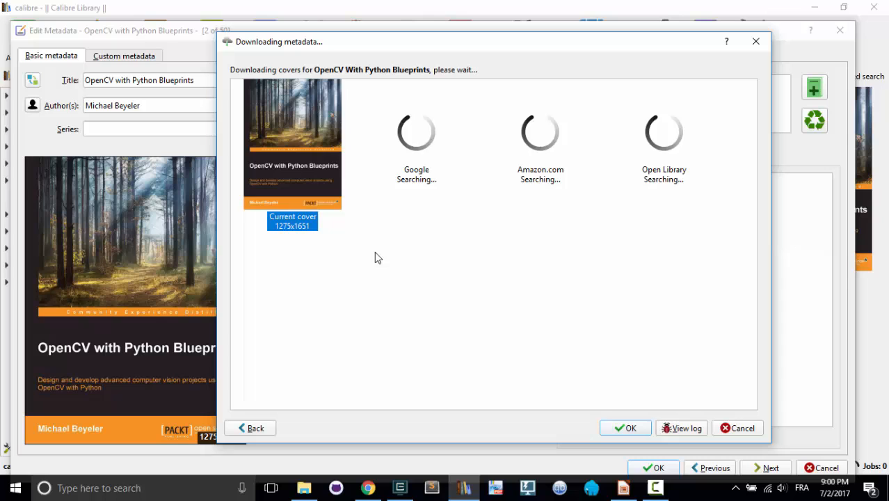
mouse_move(481, 199)
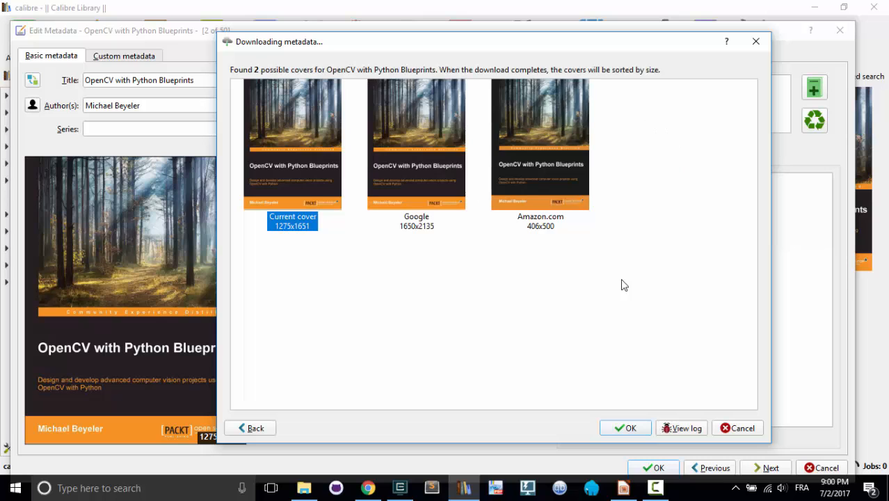
mouse_move(434, 186)
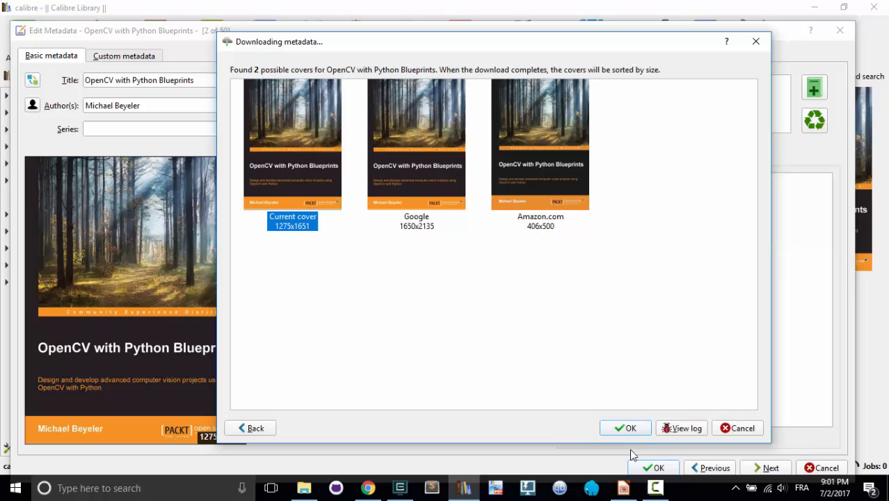
left_click(625, 429)
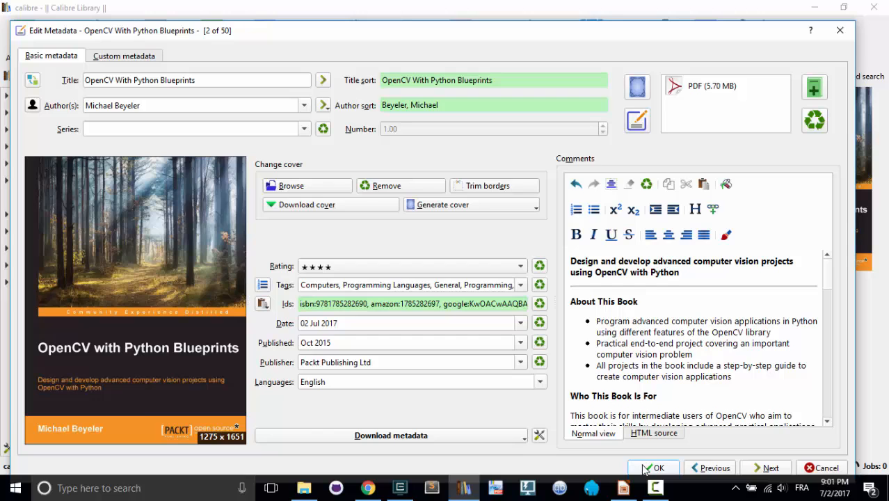
left_click(659, 467)
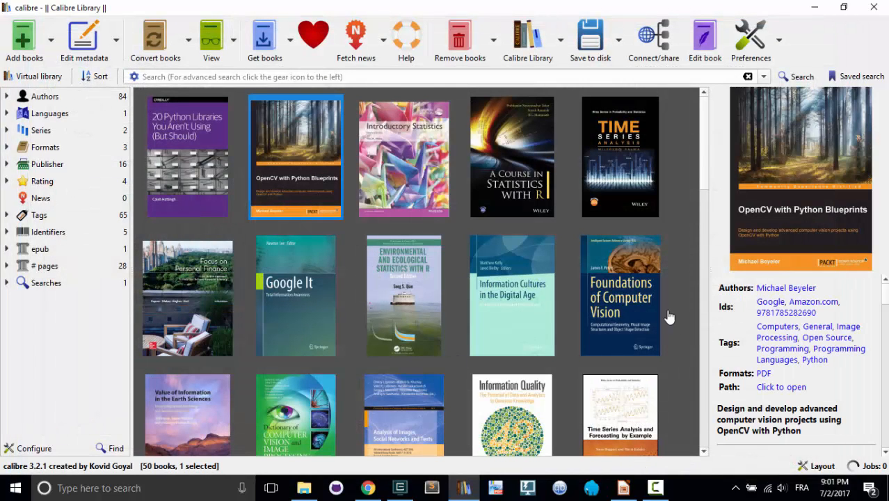
mouse_move(743, 364)
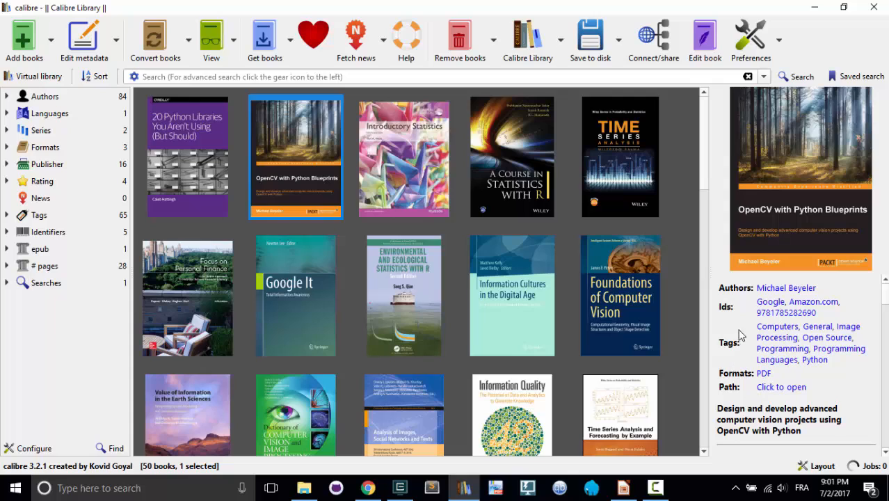
mouse_move(778, 326)
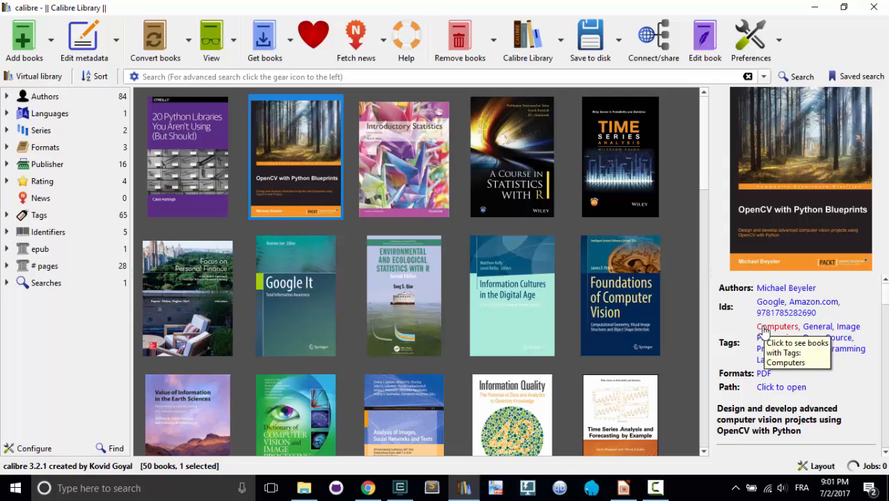
mouse_move(765, 333)
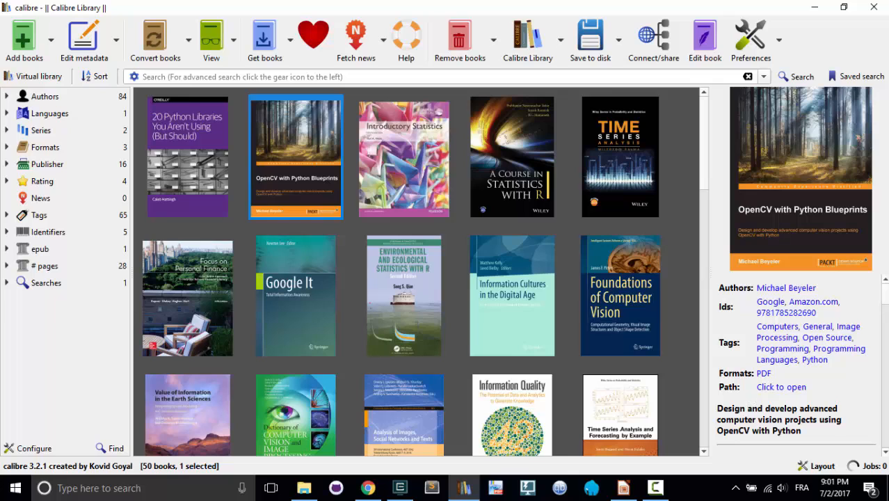
- Switch the library from the cover grid to the book list with columns
left_click(818, 466)
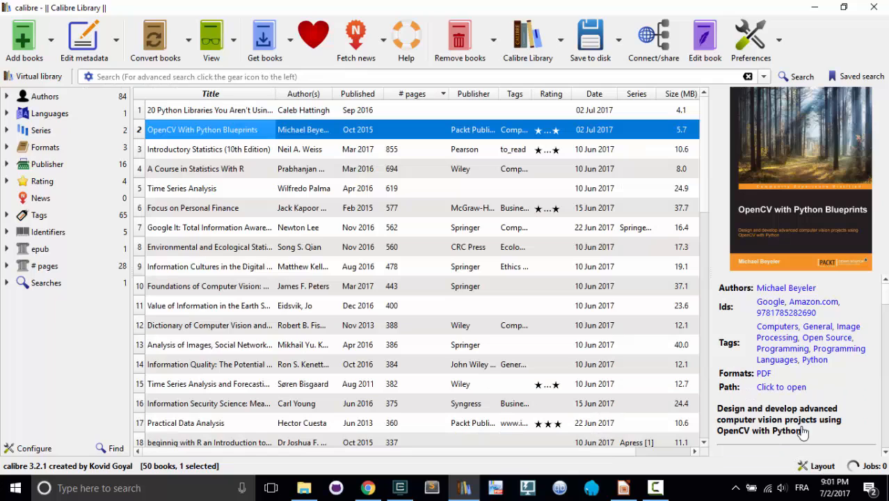
- Abandon an inline edit of the OpenCV title and select the 20 Python Libraries row
double_click(202, 130)
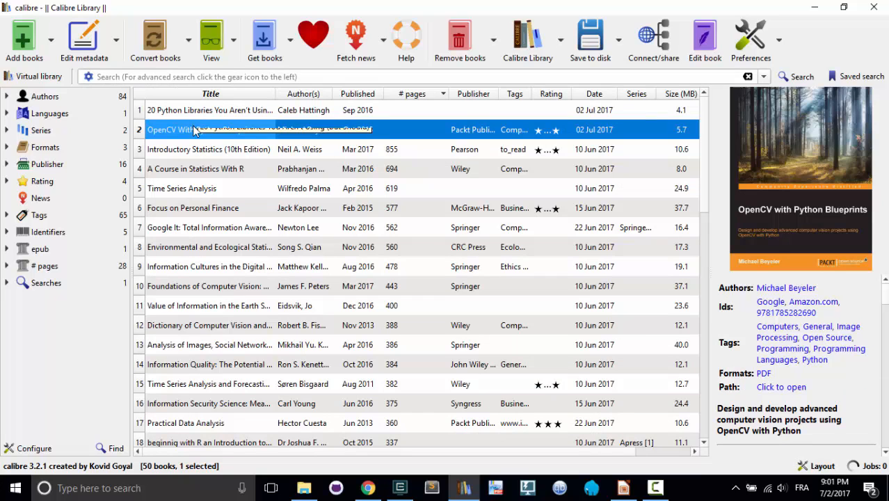
mouse_move(514, 130)
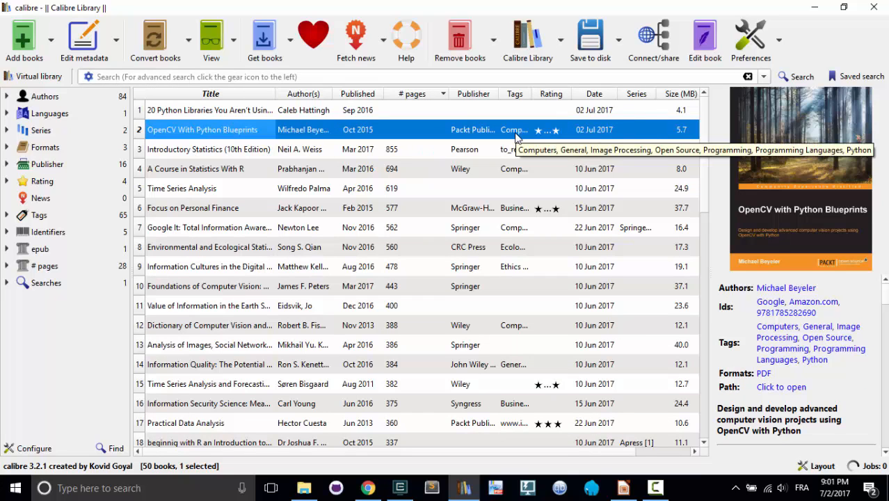
mouse_move(303, 130)
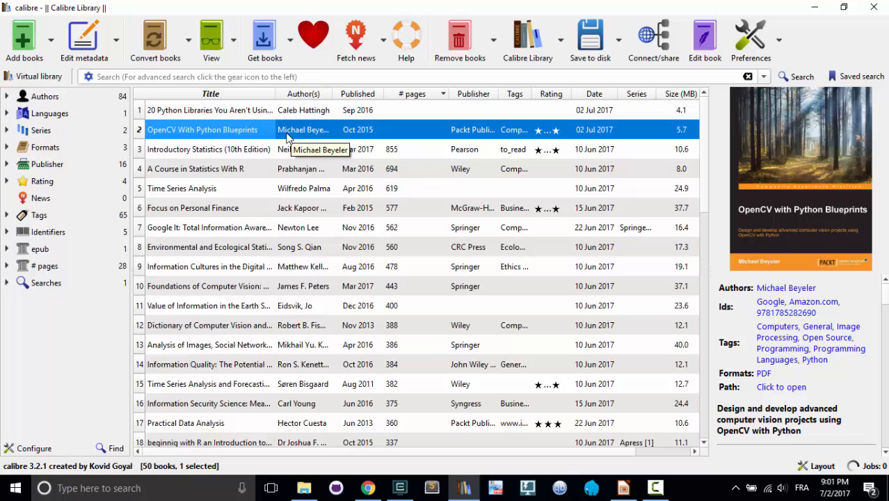
mouse_move(225, 117)
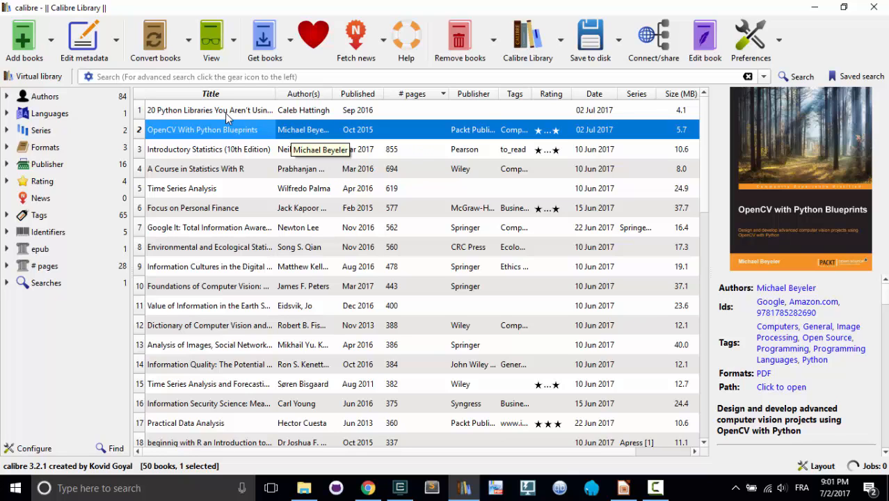
left_click(208, 110)
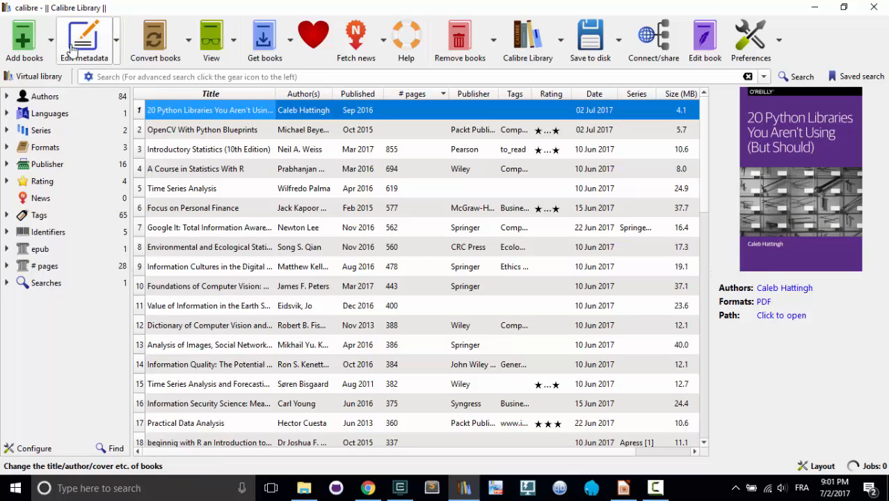
- Edit metadata for 20 Python Libraries and run Download metadata, which finds no matches
left_click(83, 38)
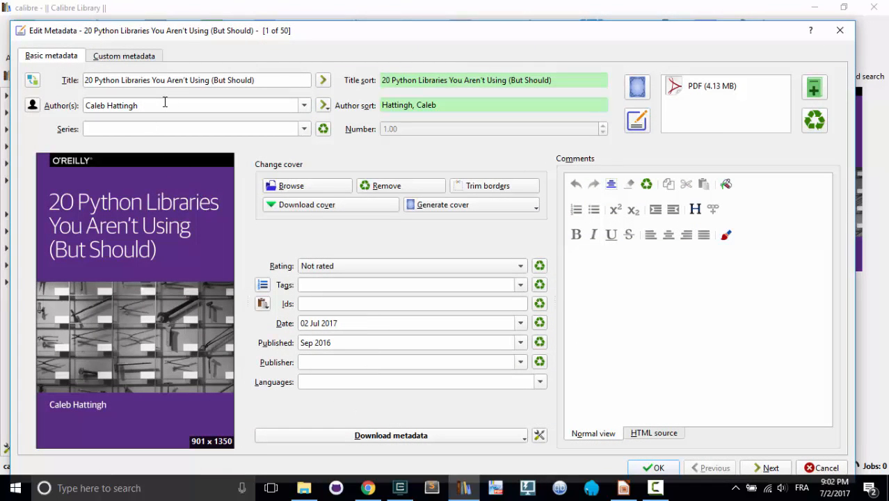
mouse_move(101, 398)
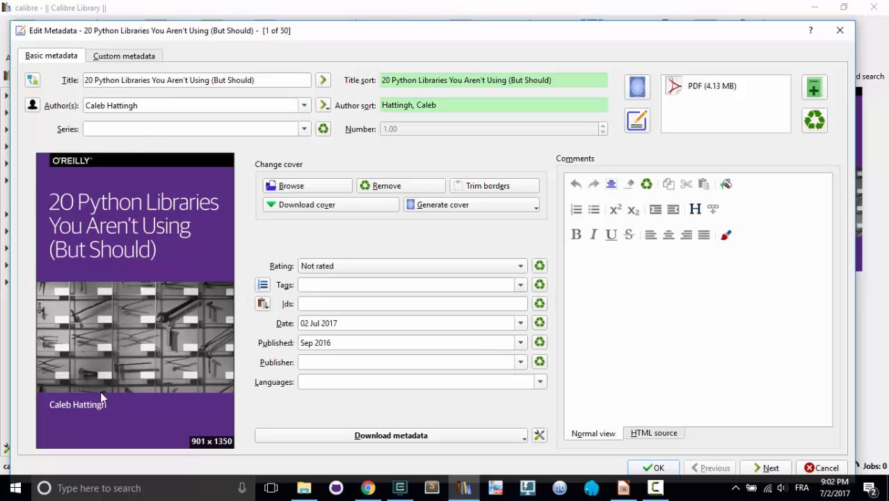
mouse_move(97, 412)
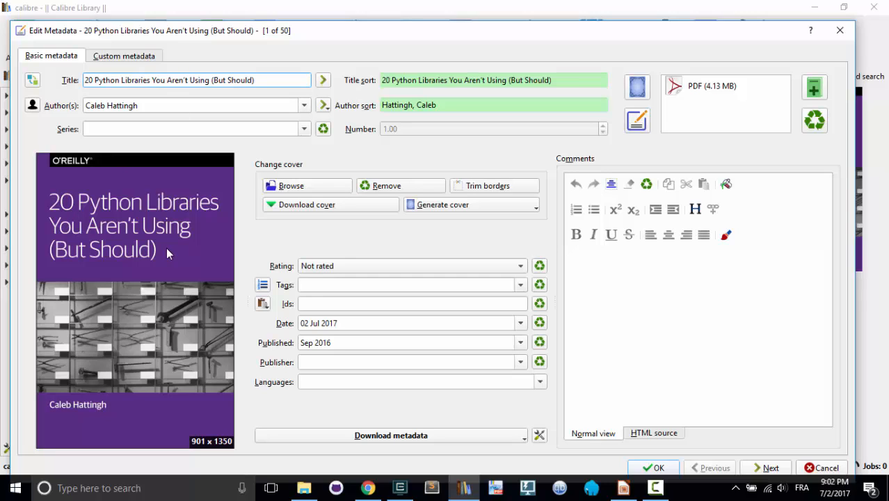
mouse_move(167, 254)
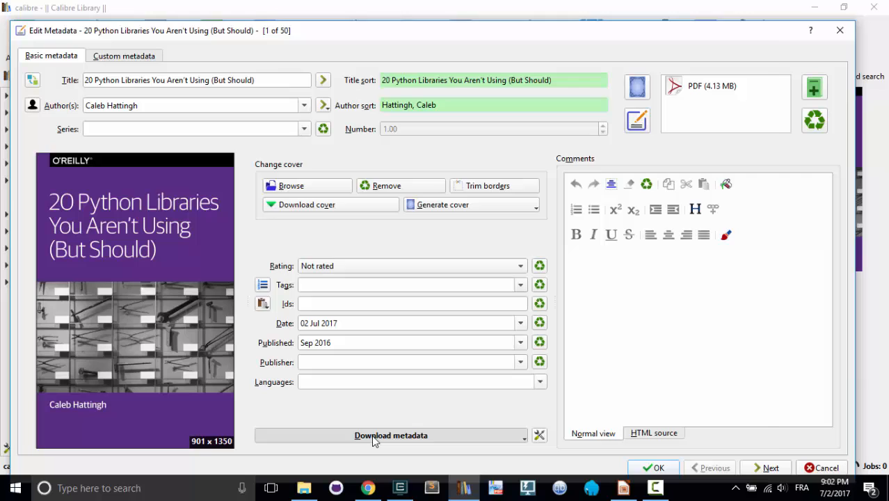
left_click(391, 434)
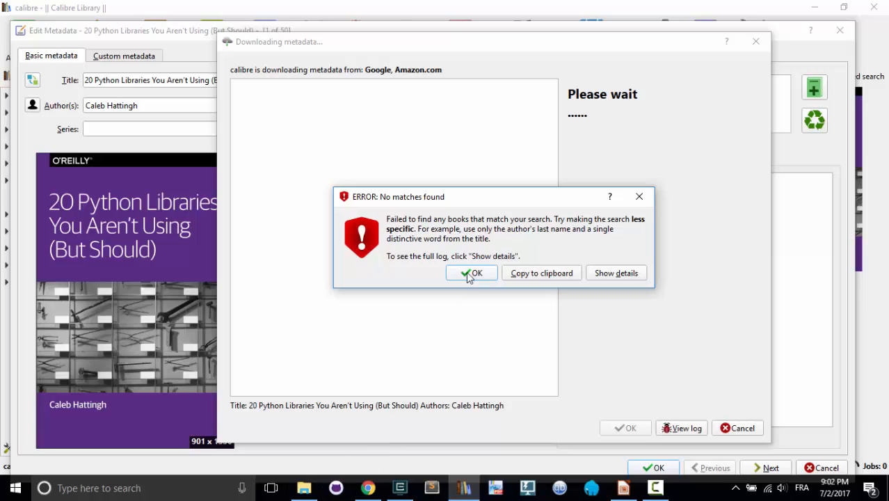
- Dismiss the no-matches-found error to return to the metadata editor
left_click(475, 273)
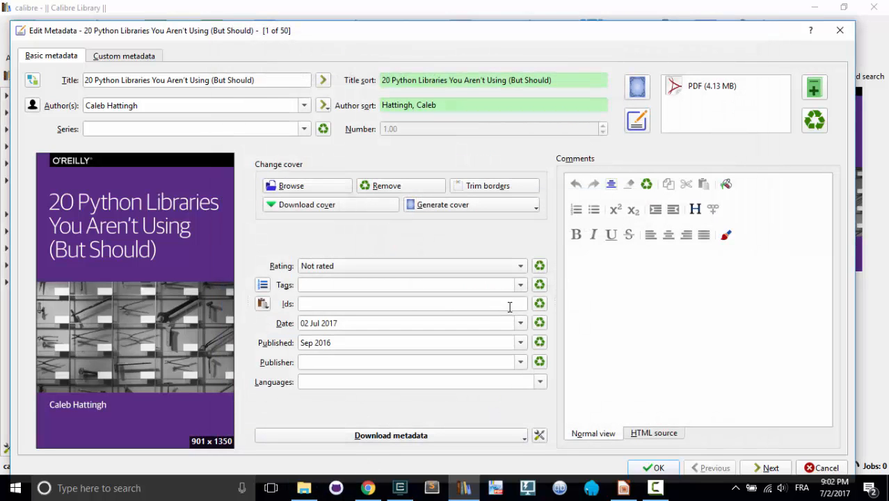
mouse_move(411, 303)
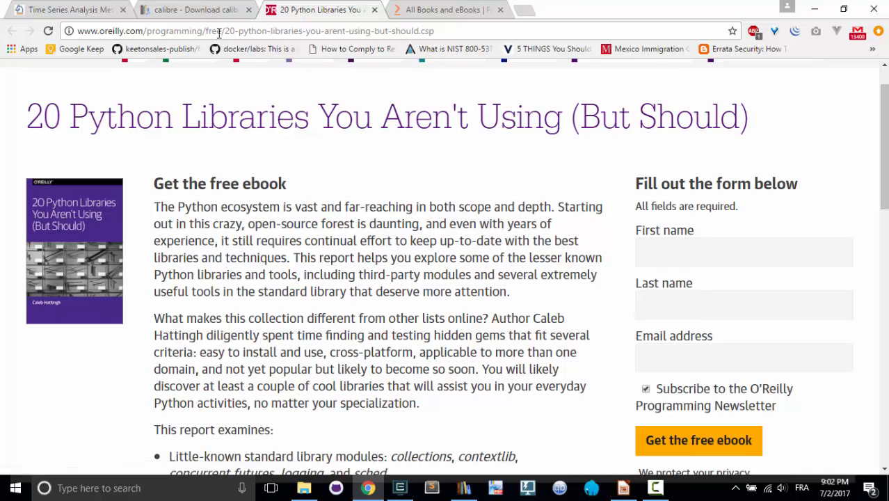
- Select the book description paragraphs on the O'Reilly page for copying into calibre's Comments
scroll("down", 3)
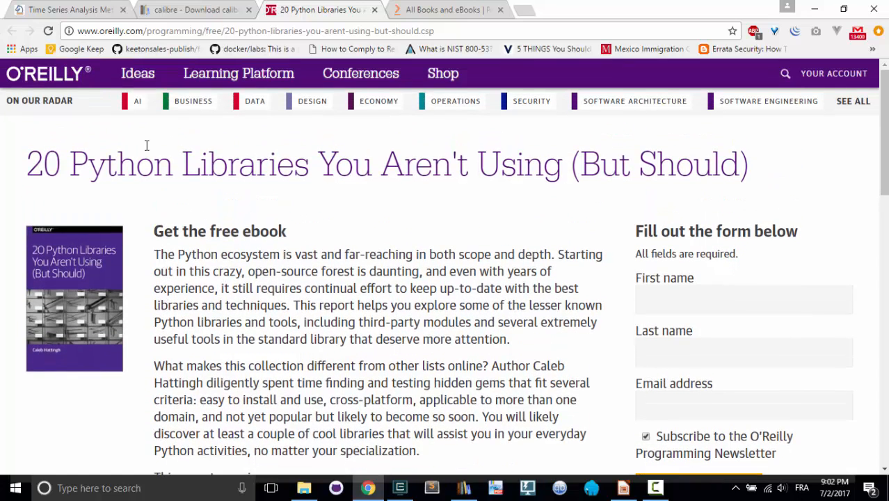
scroll("down", 3)
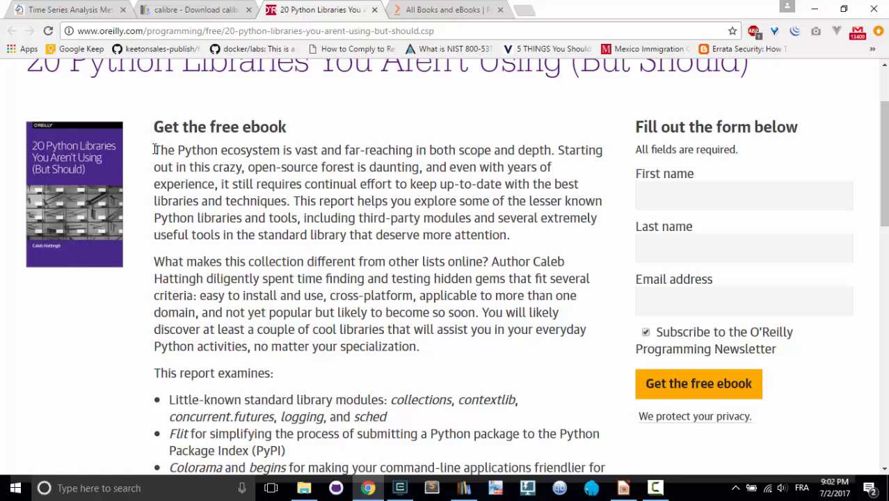
left_click_drag(154, 150, 420, 345)
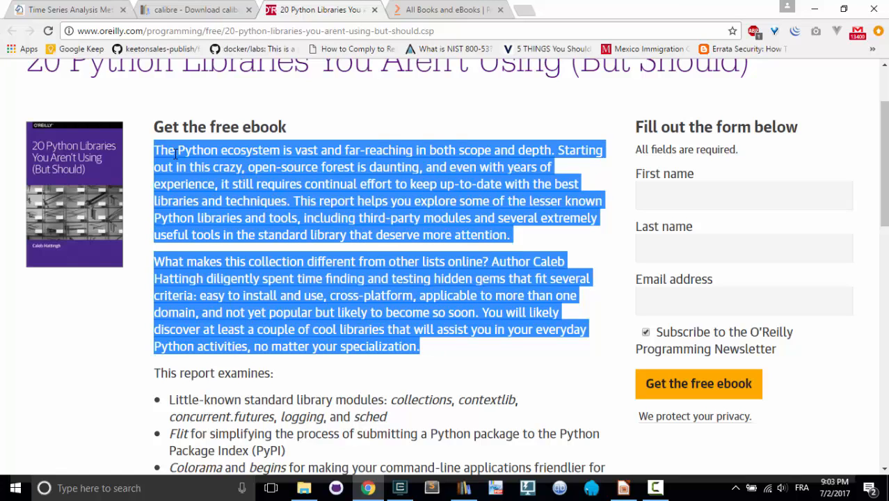
left_click(170, 142)
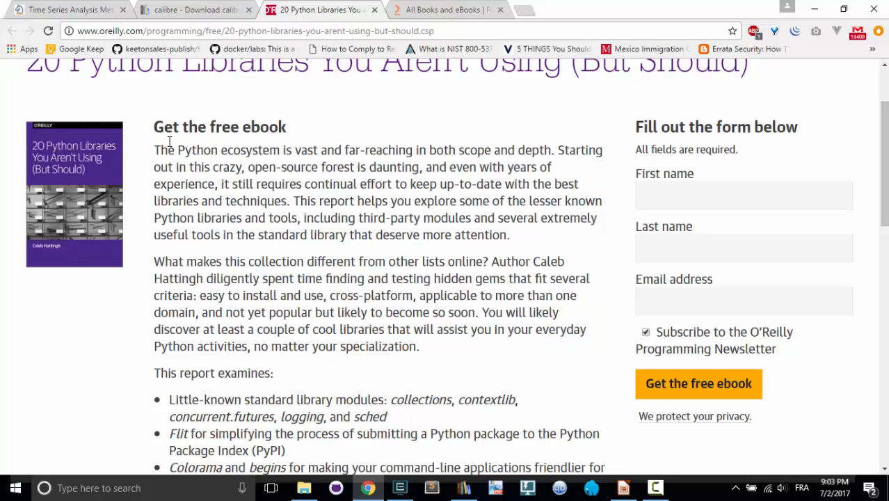
left_click_drag(155, 150, 278, 468)
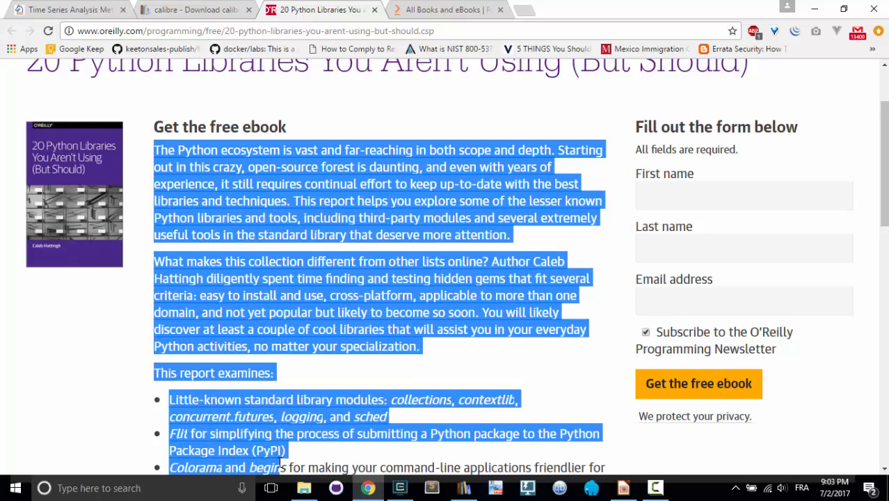
scroll("down", 3)
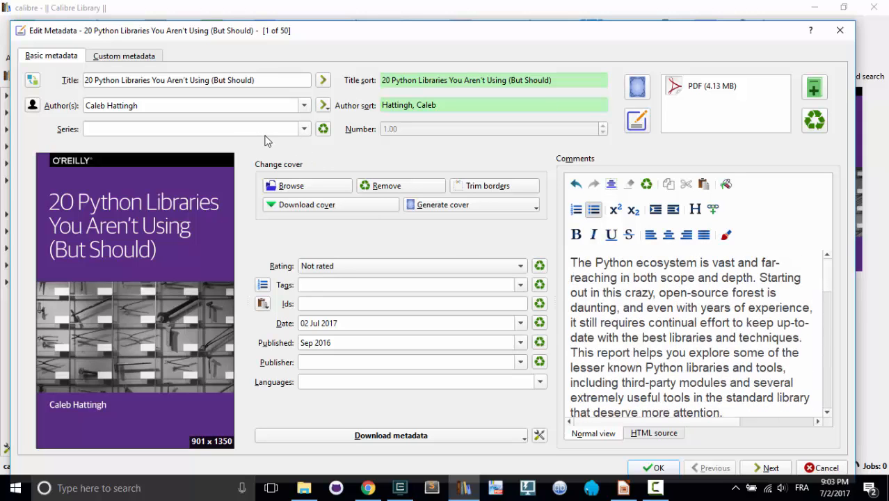
- Set the publisher to O'Reilly and the language to English
type("O")
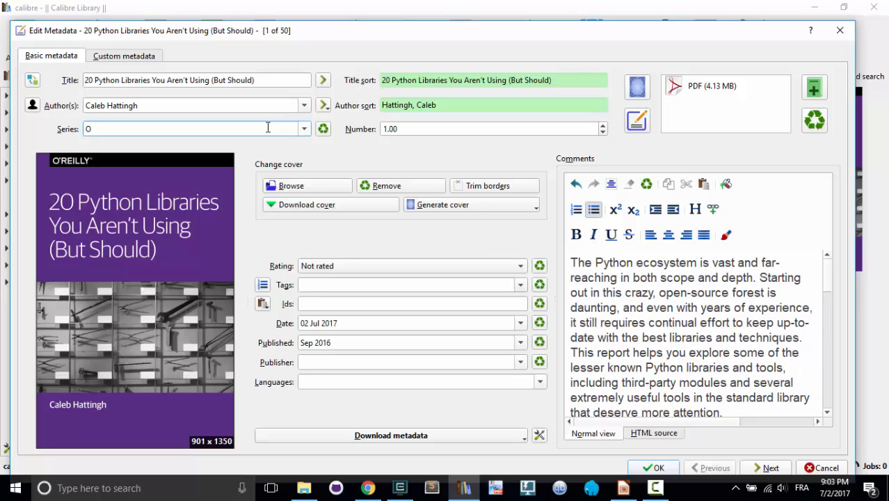
type("re")
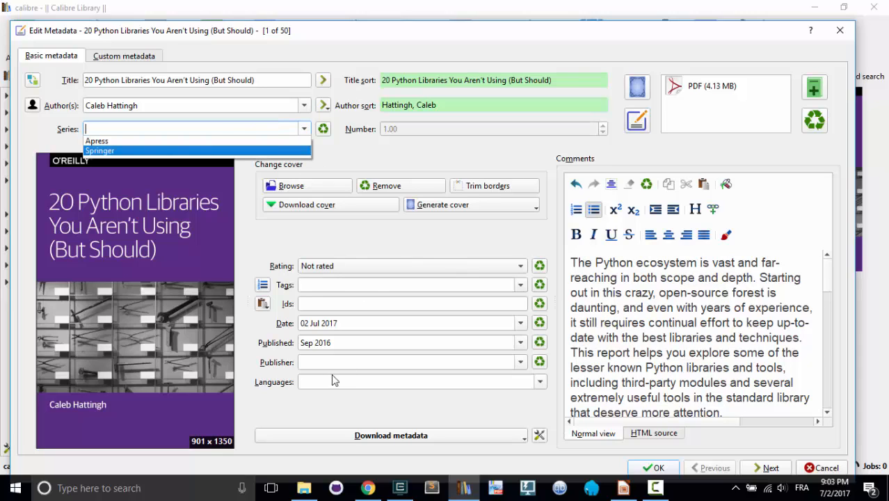
type("O'Reilly")
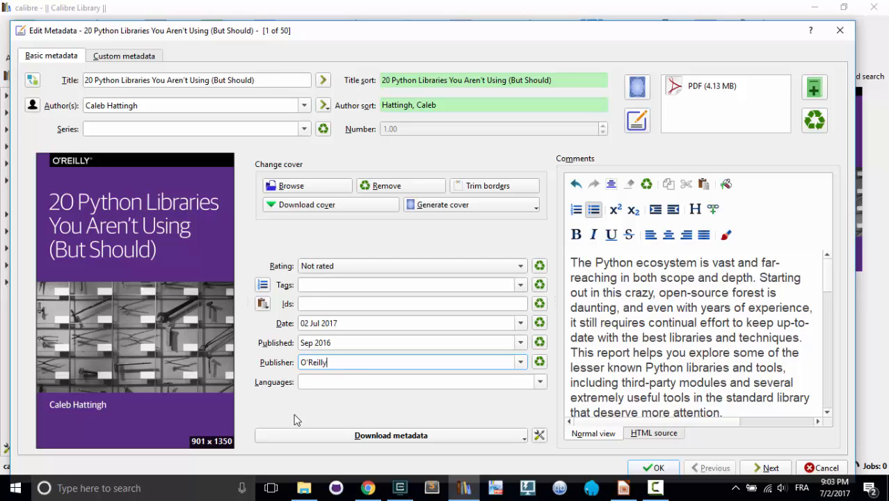
left_click(415, 381)
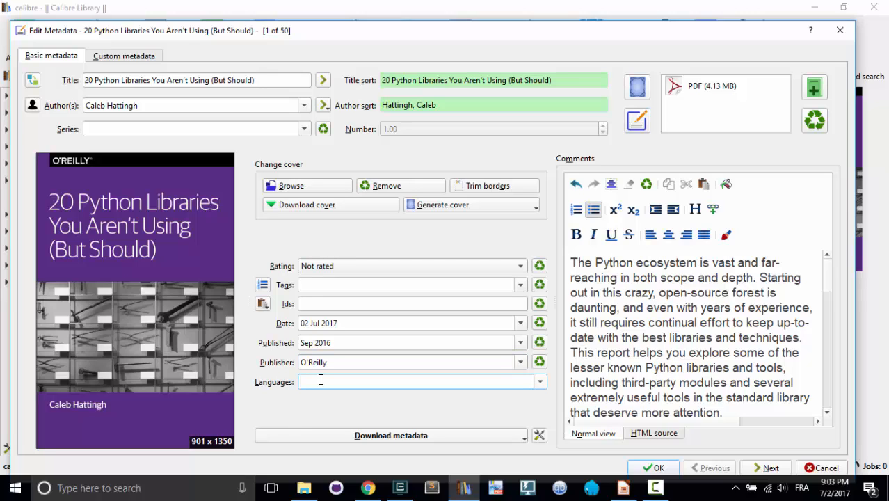
type("En")
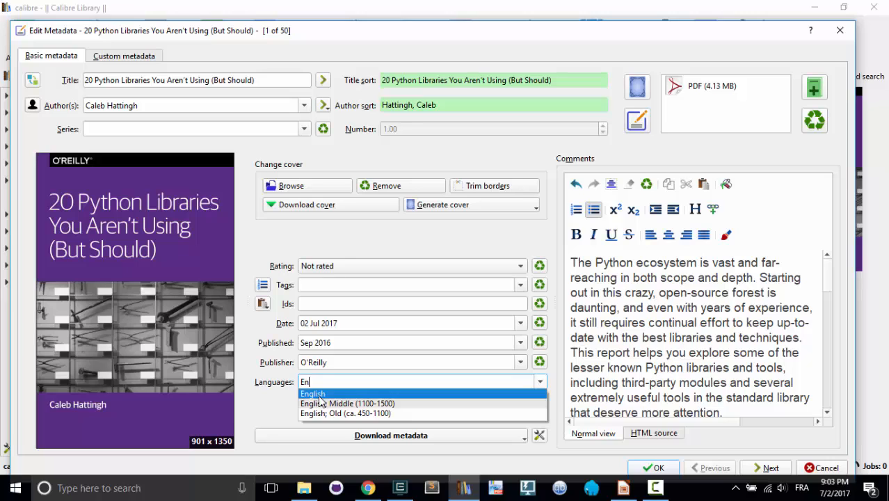
left_click(313, 392)
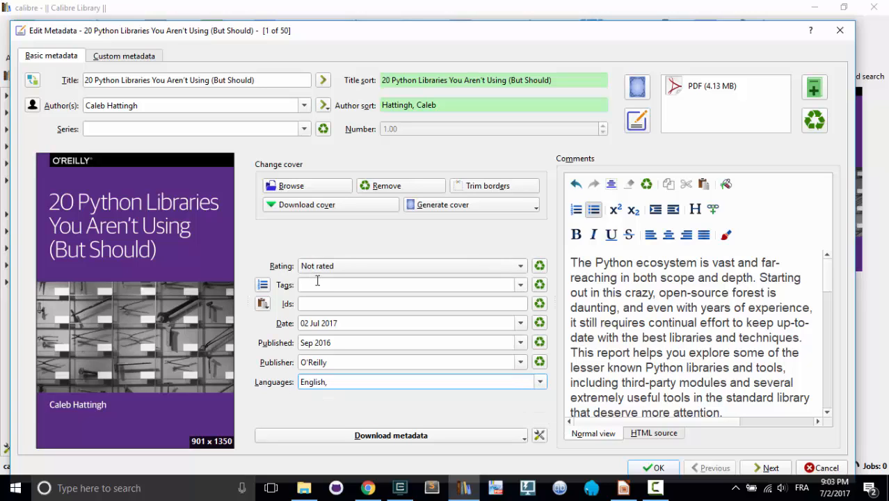
- Add the tags Computers and Python to the book
type("compu")
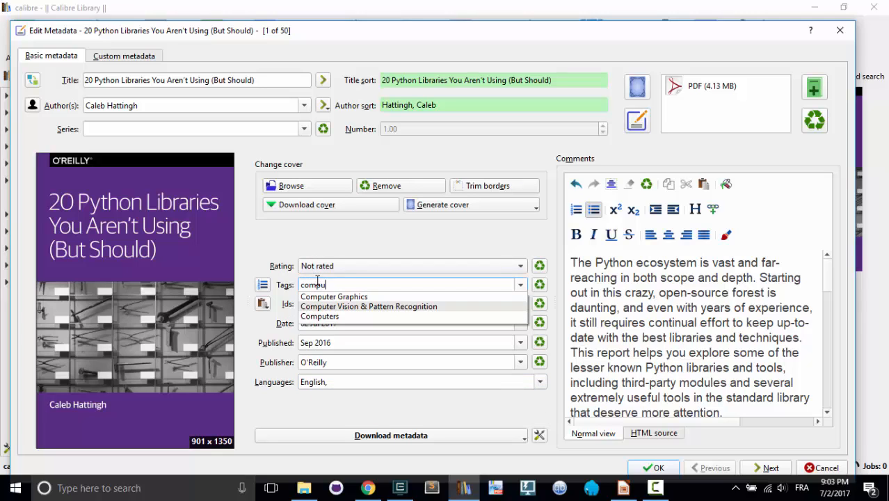
left_click(320, 315)
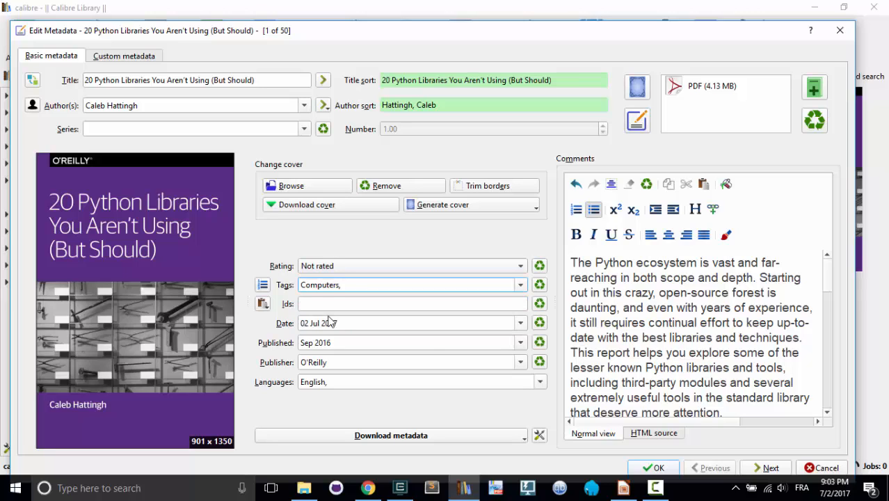
type("python")
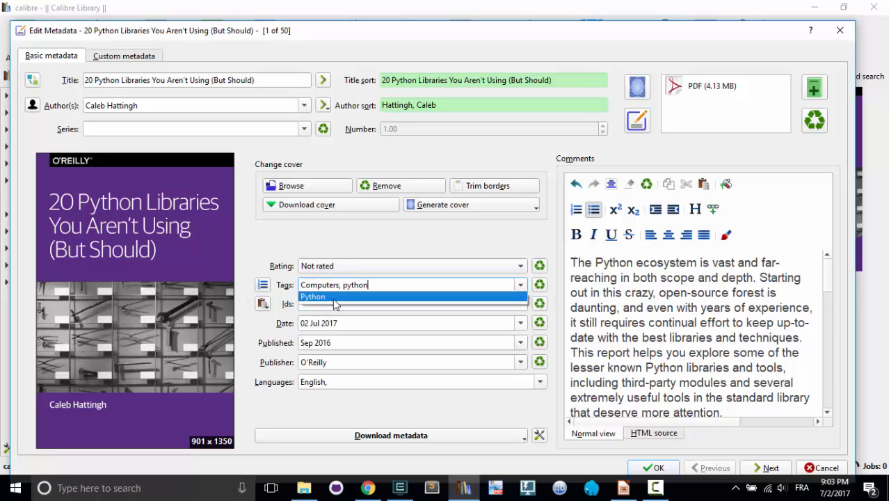
left_click(313, 296)
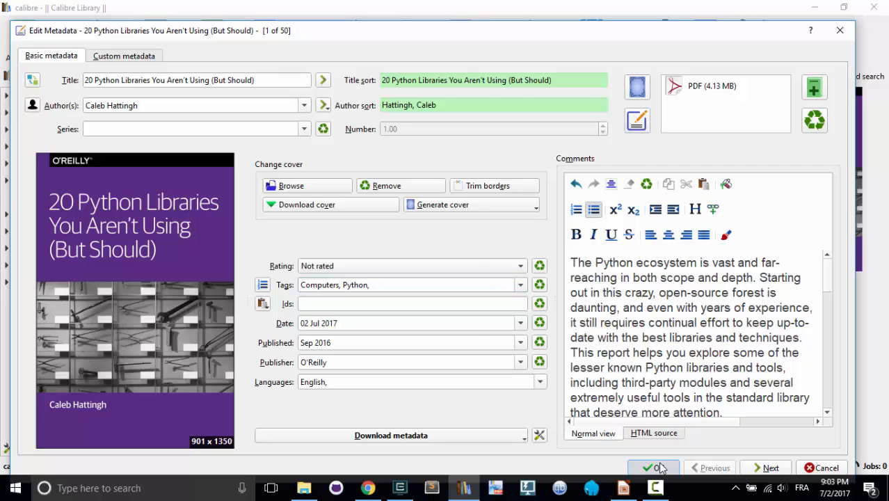
- Confirm the Edit Metadata dialog so 20 Python Libraries keeps O'Reilly, English and its tags
left_click(653, 468)
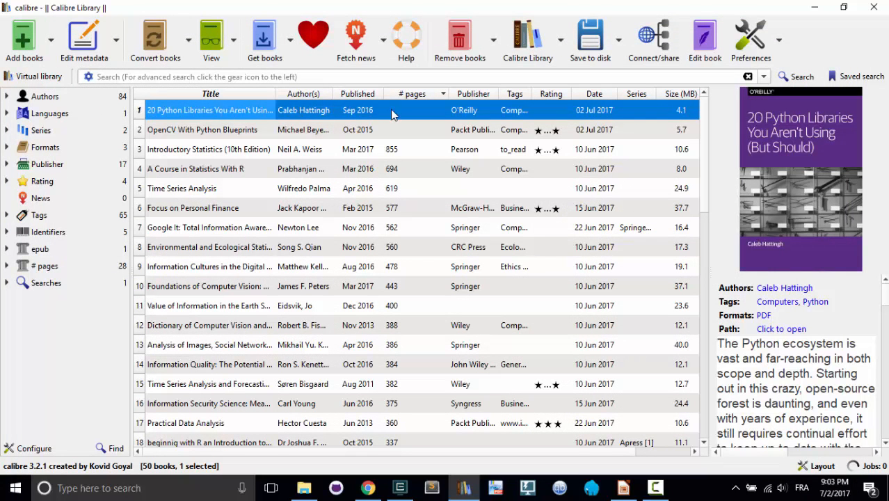
mouse_move(594, 110)
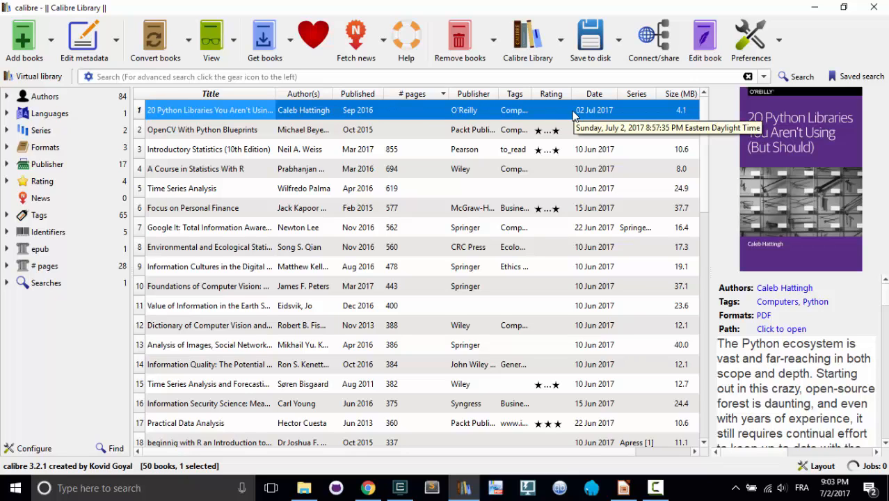
mouse_move(434, 279)
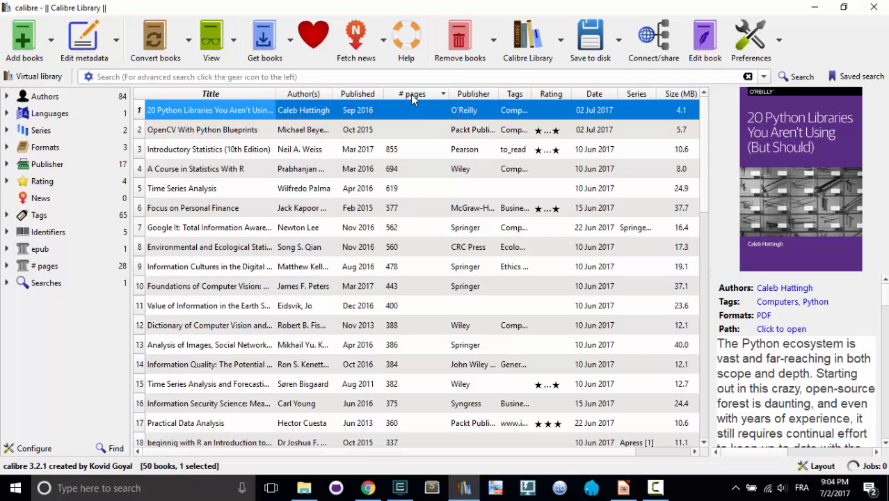
mouse_move(412, 93)
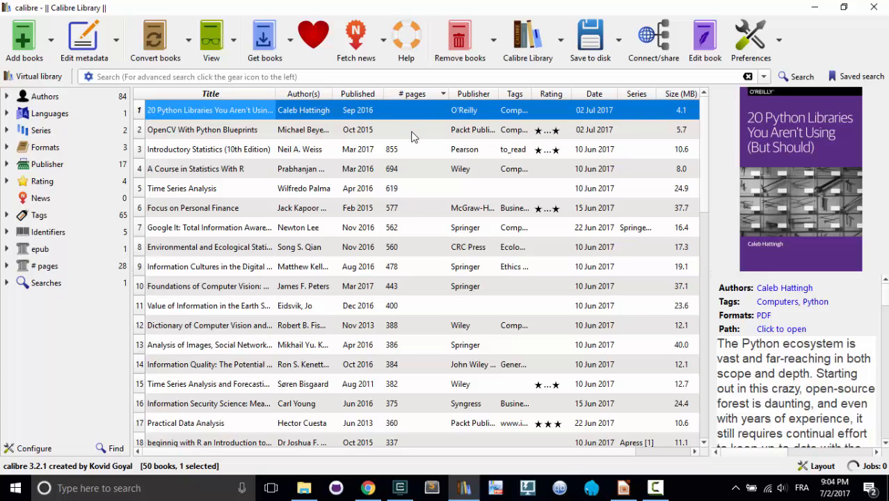
mouse_move(428, 273)
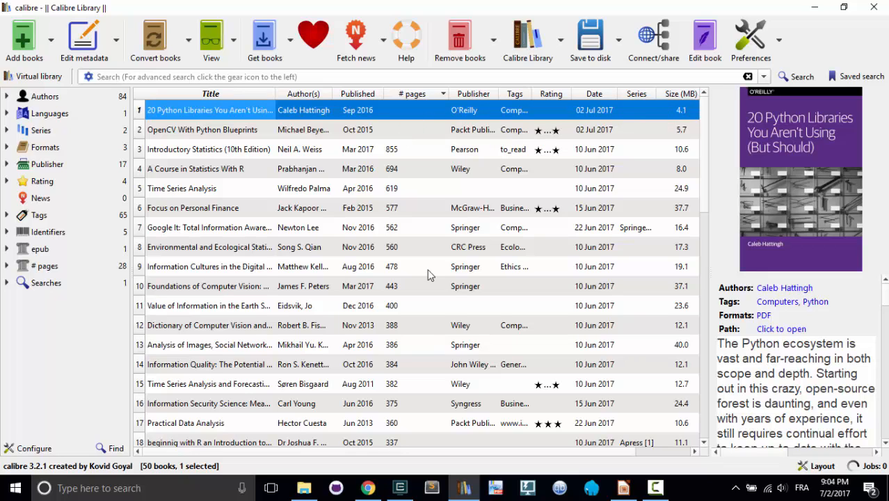